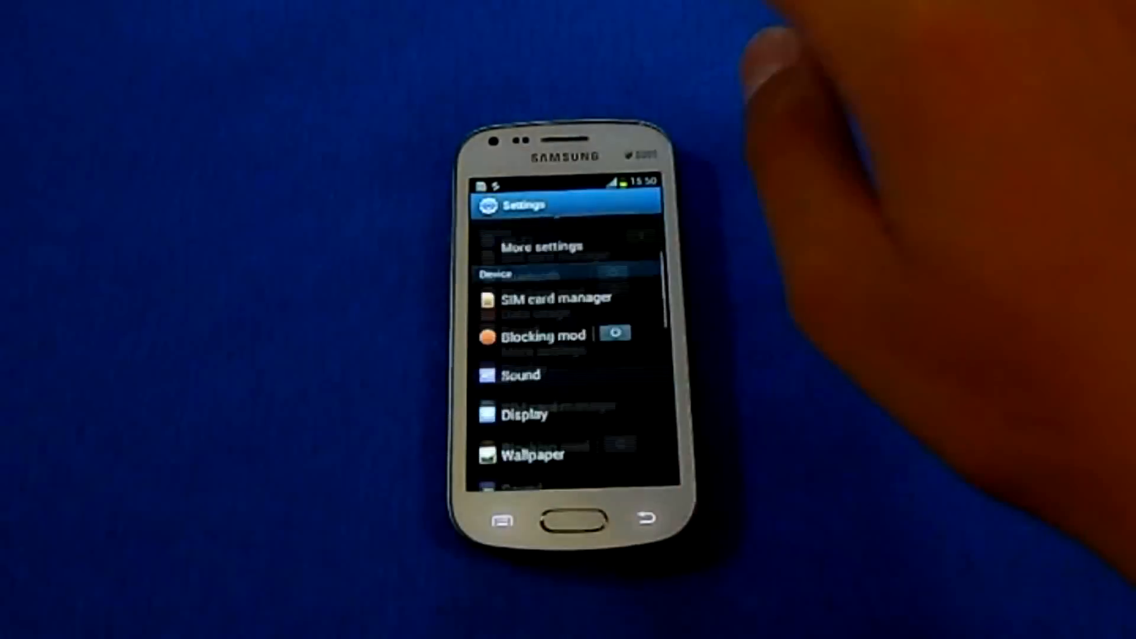
Step: Scroll the Android Settings list down to About device, then exit Settings
scroll("down", 3)
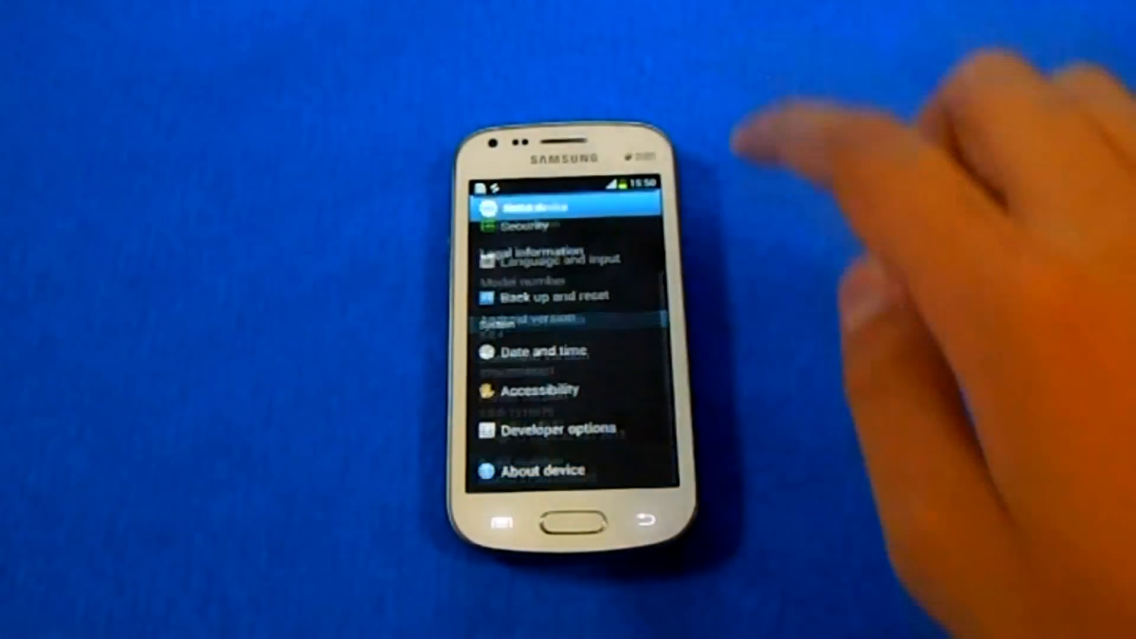
left_click(542, 469)
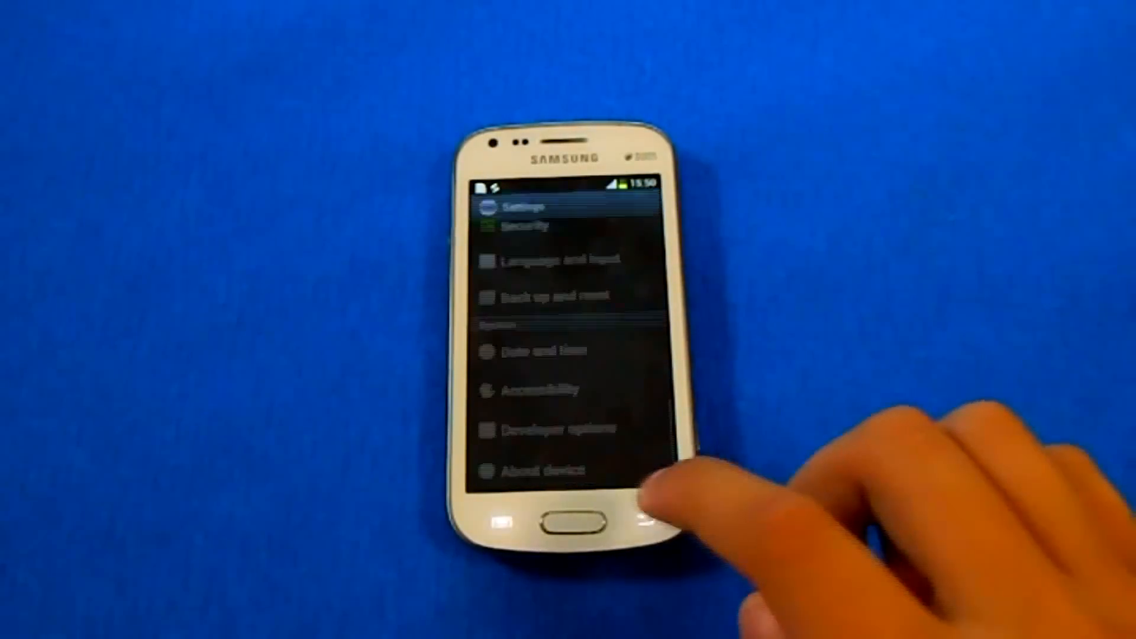
left_click(573, 523)
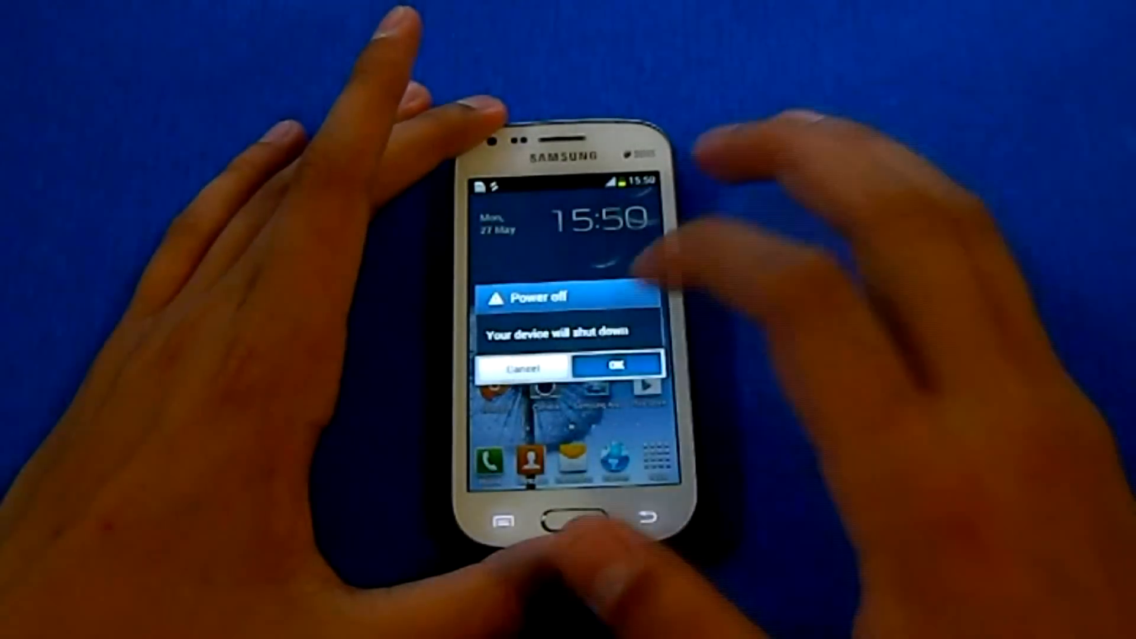
Step: Confirm Power off so the phone shuts down completely
left_click(615, 365)
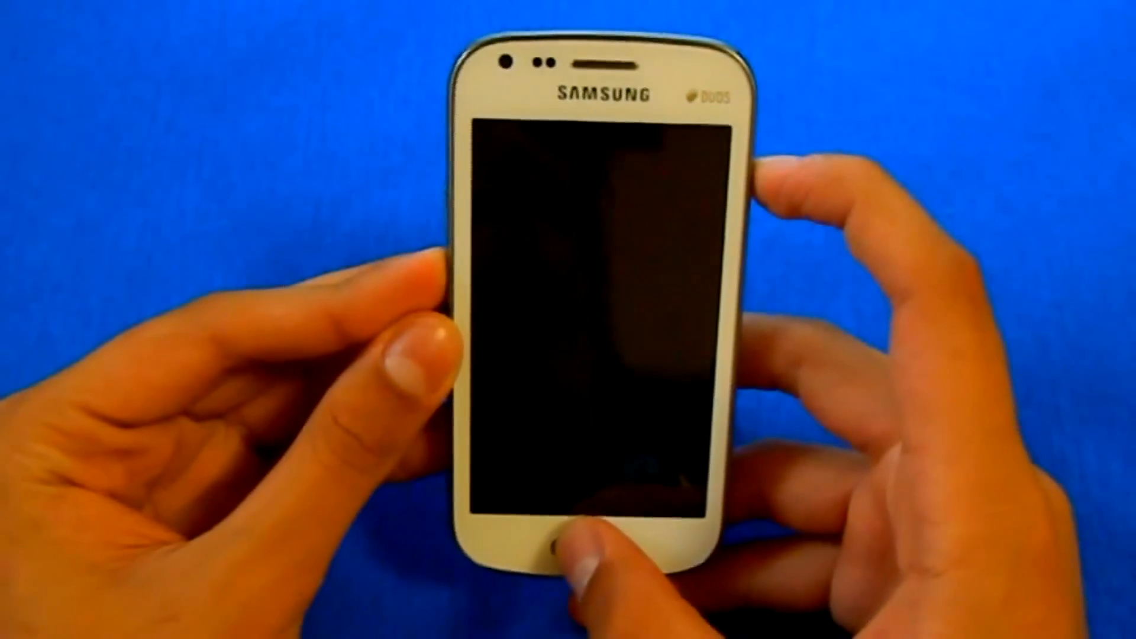
Step: Boot the phone into download mode with Volume Down + Home + Power
left_click(564, 547)
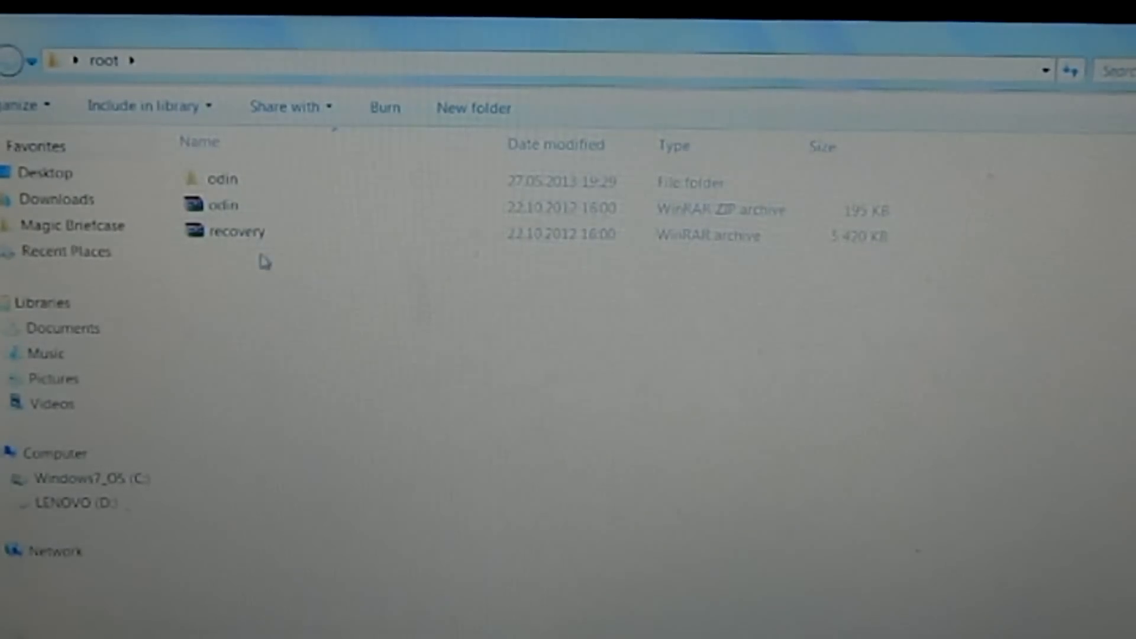
Step: In the root folder, select the recovery and odin archives, then open the odin folder
left_click(238, 232)
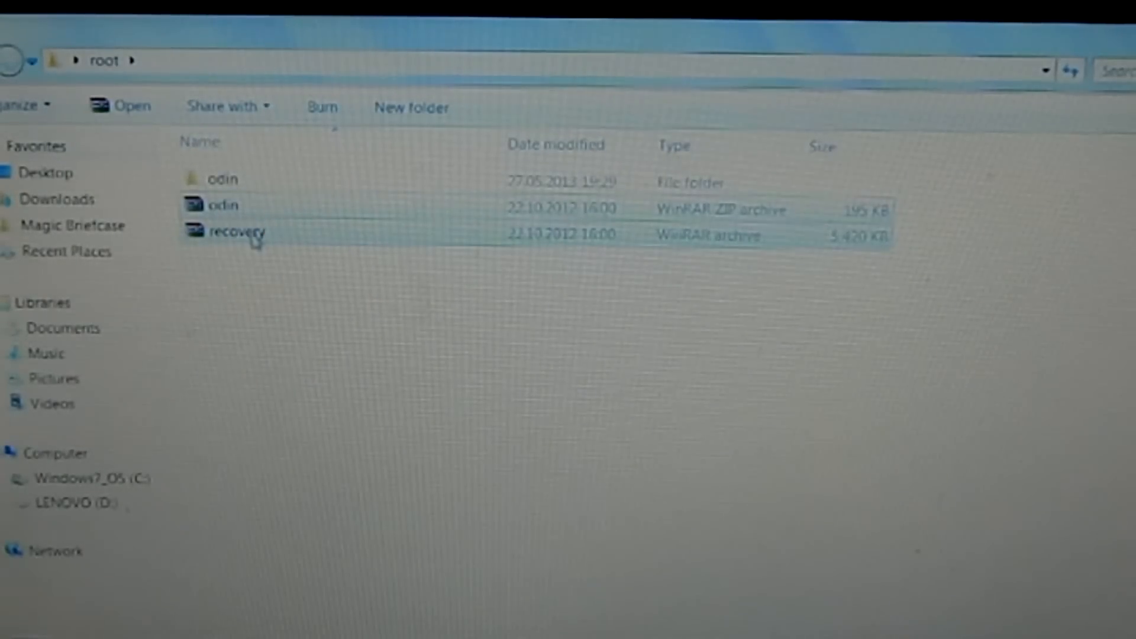
left_click(297, 247)
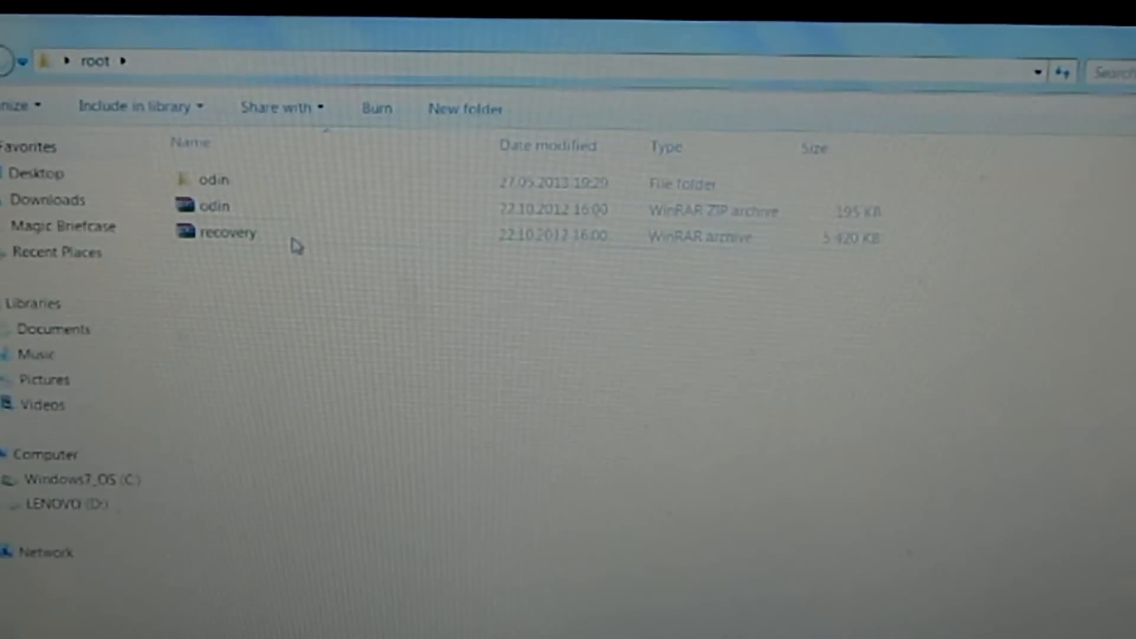
left_click(214, 210)
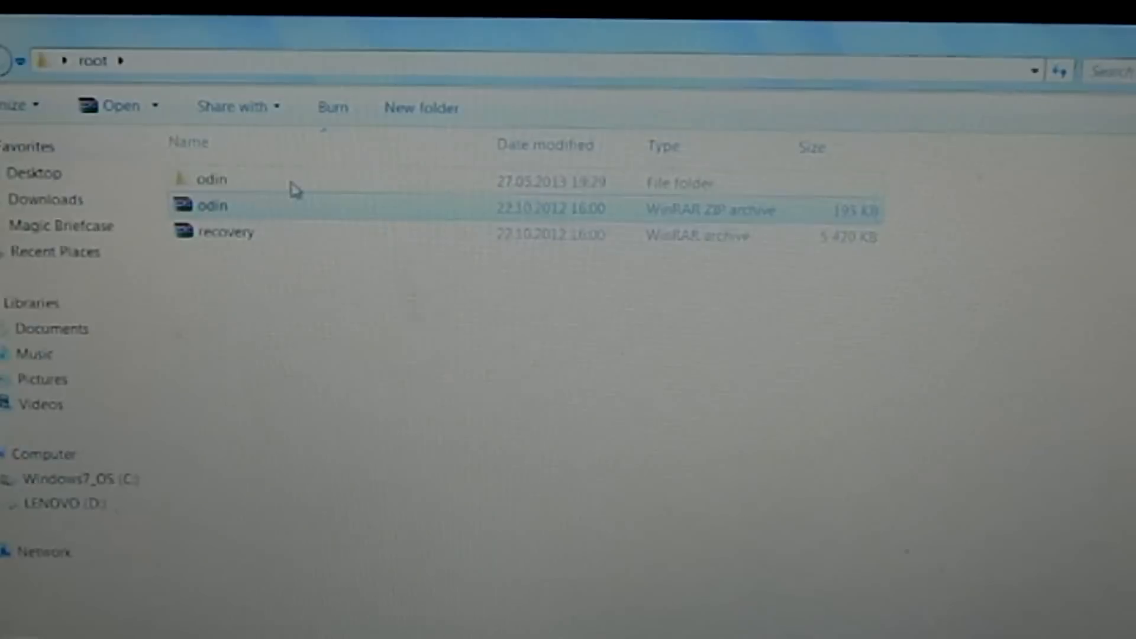
double_click(210, 181)
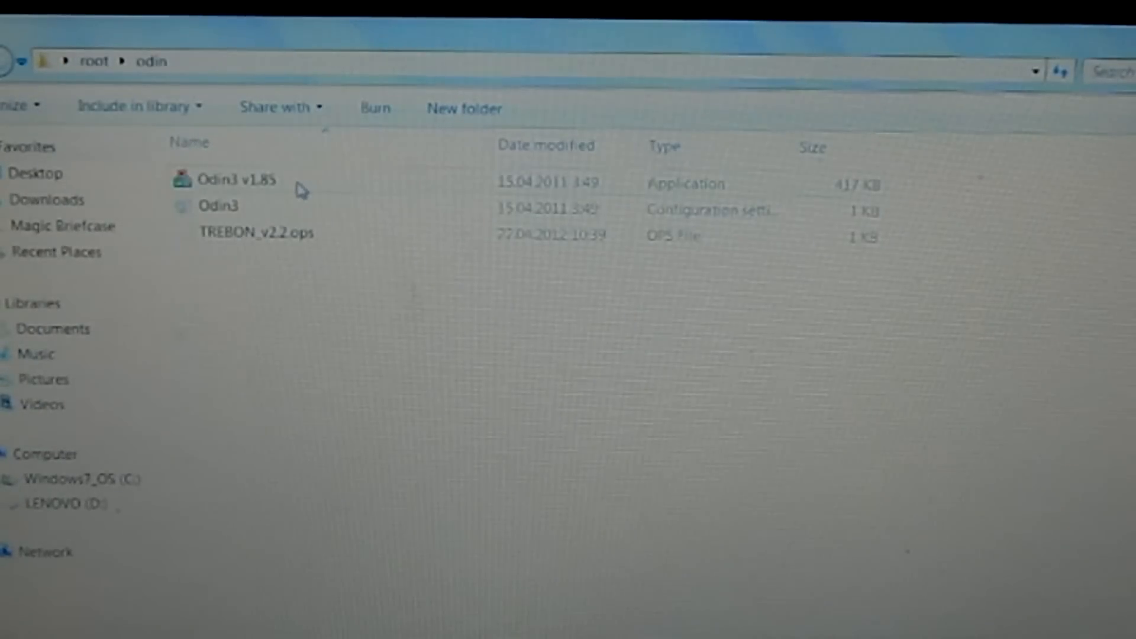
mouse_move(296, 180)
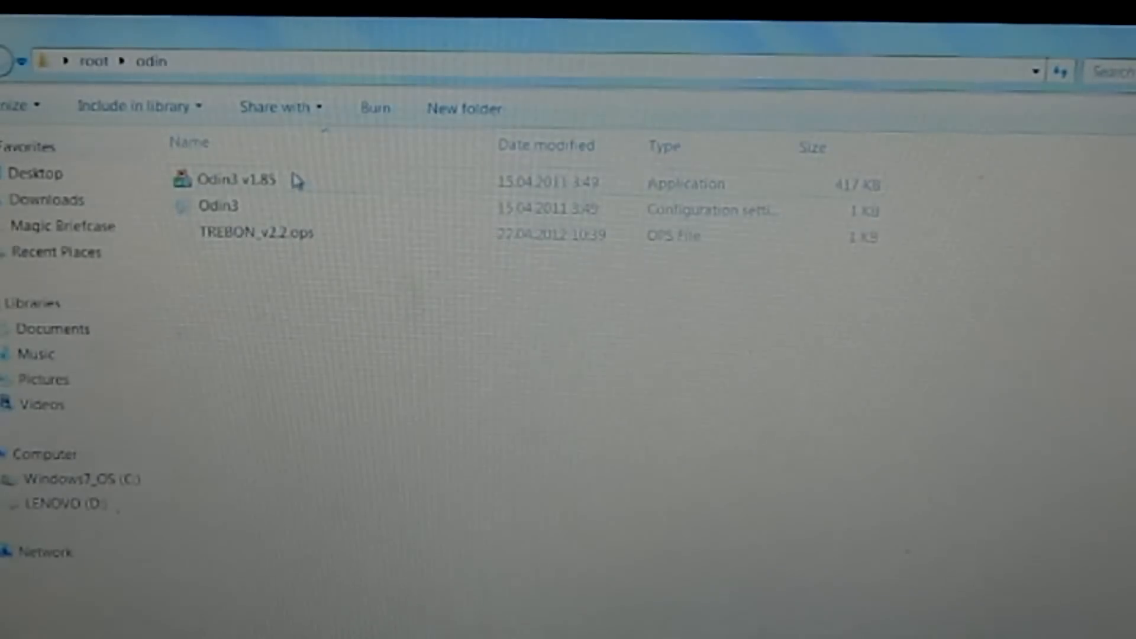
Step: Run Odin3 v1.85 as administrator, accepting the User Account Control prompt
right_click(233, 180)
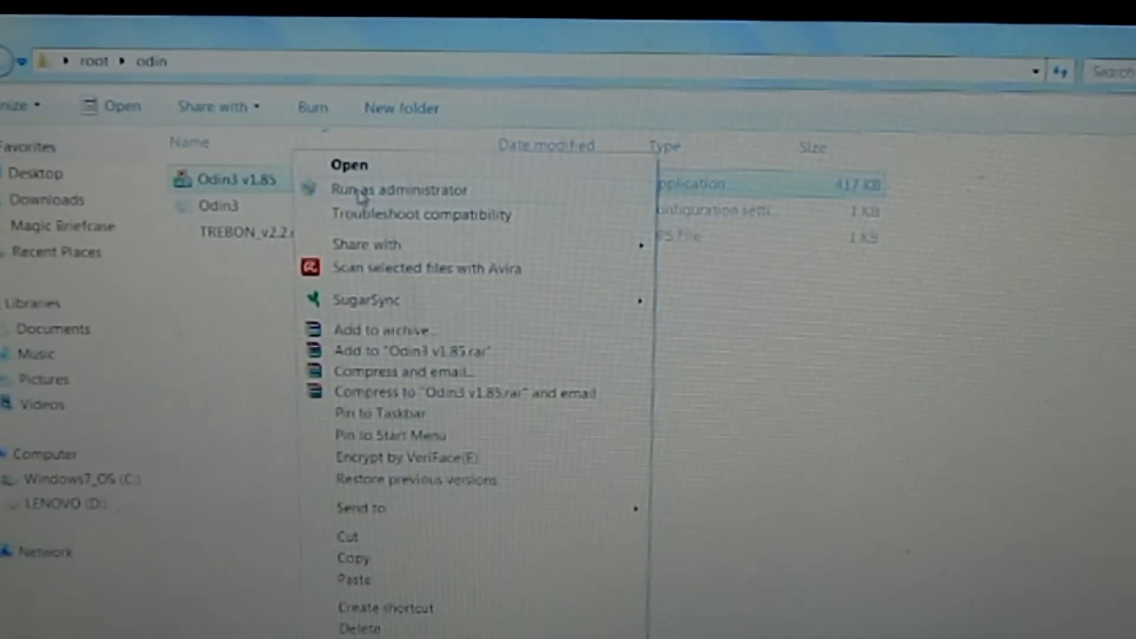
left_click(399, 190)
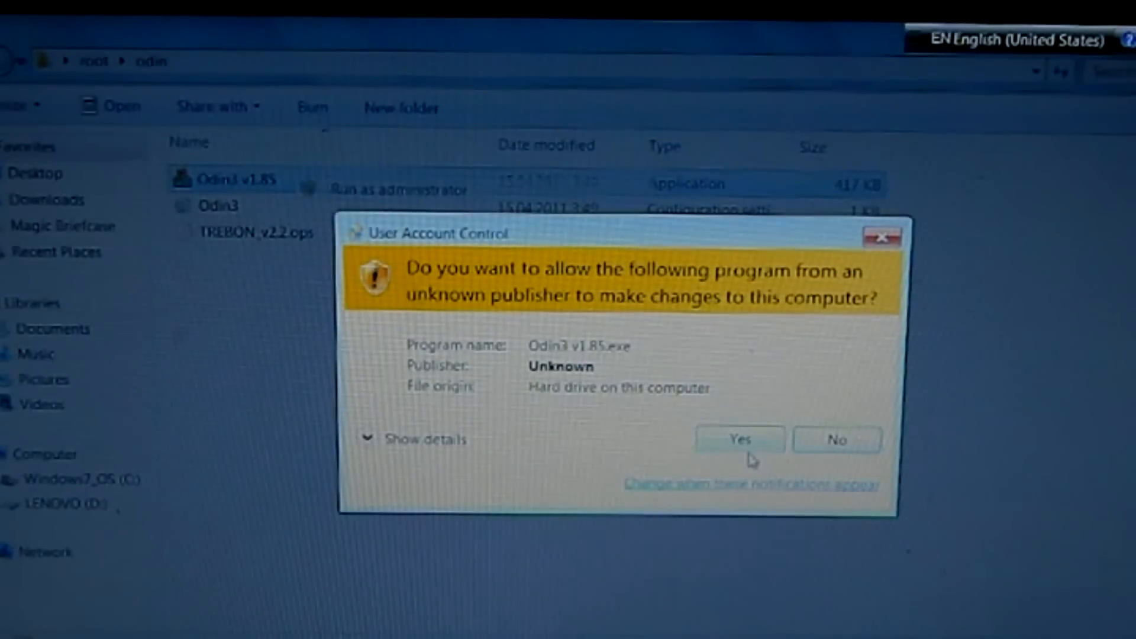
left_click(738, 440)
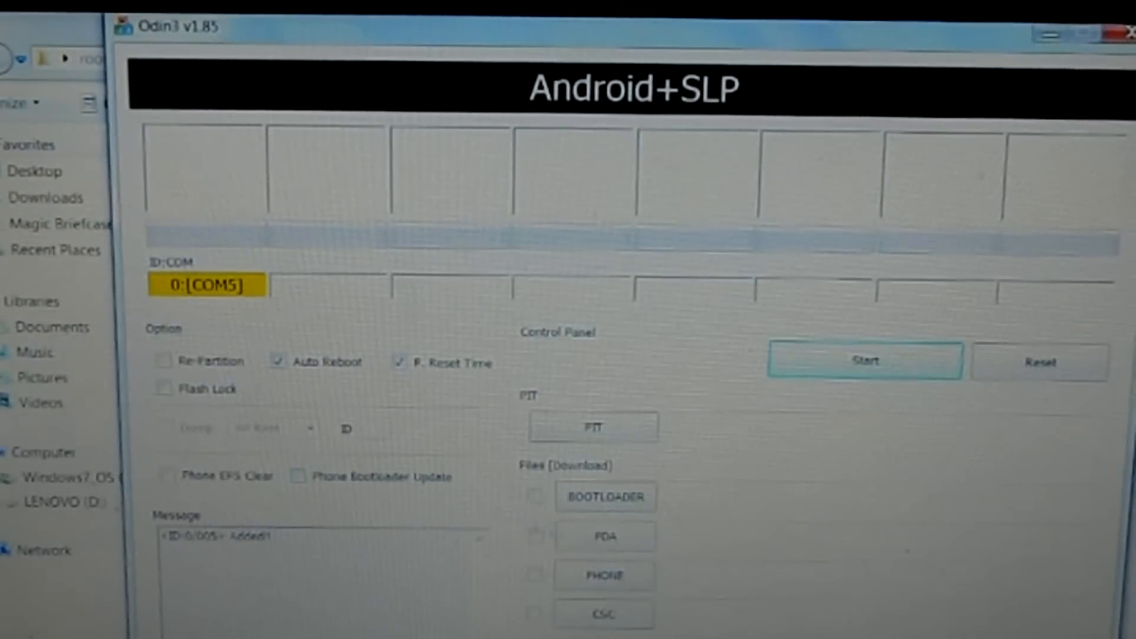
Step: Load recovery.tar from the Desktop root folder as the PDA file
left_click(604, 536)
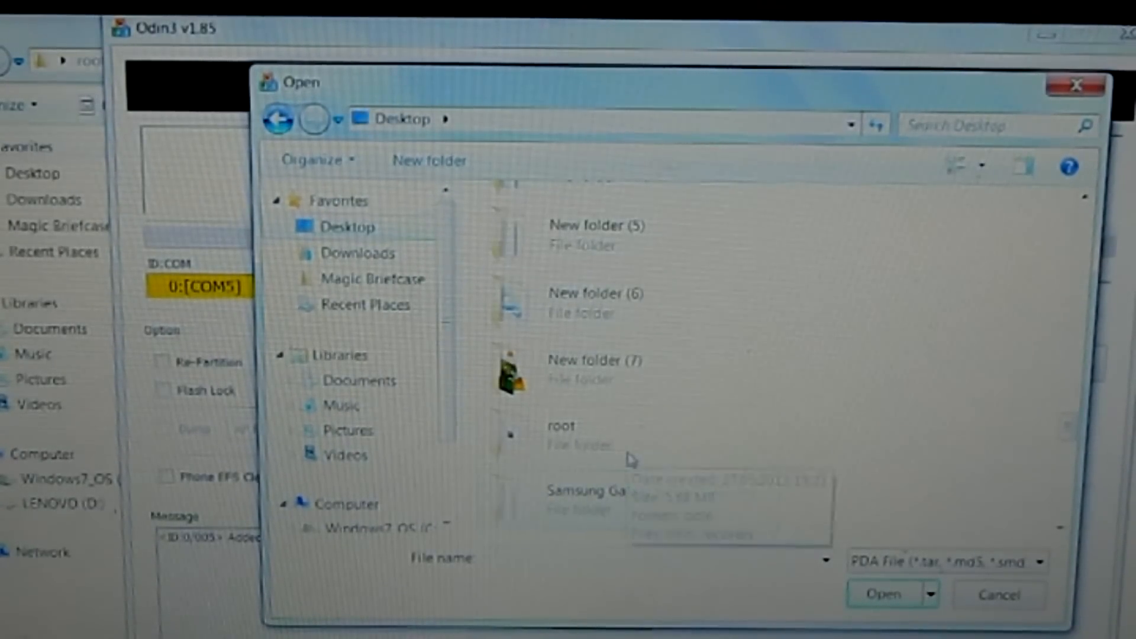
double_click(558, 425)
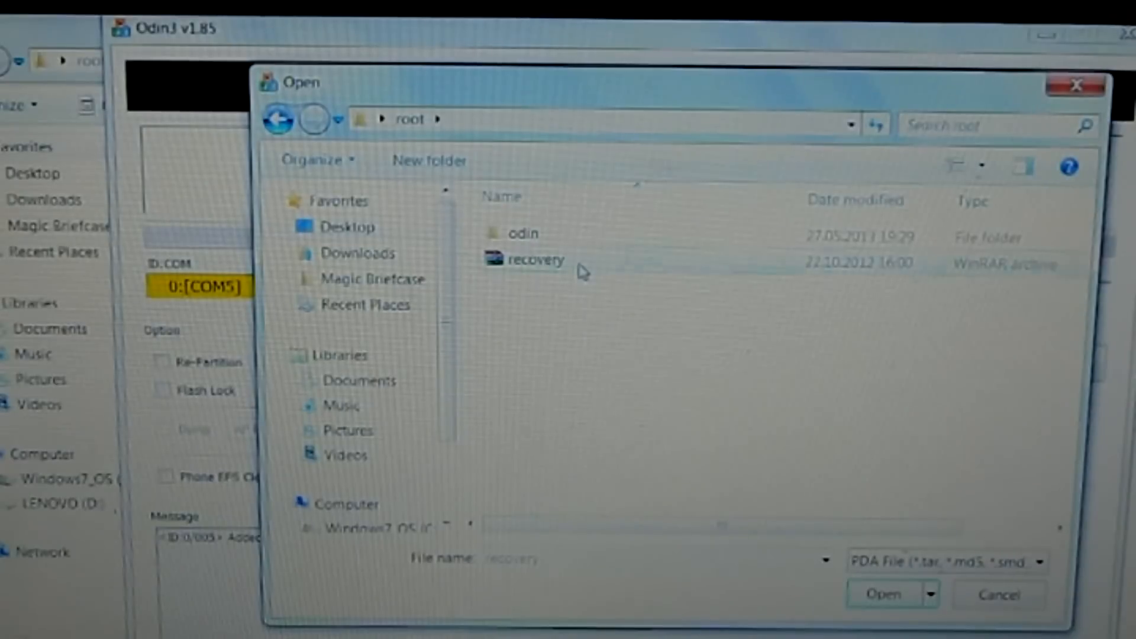
left_click(536, 259)
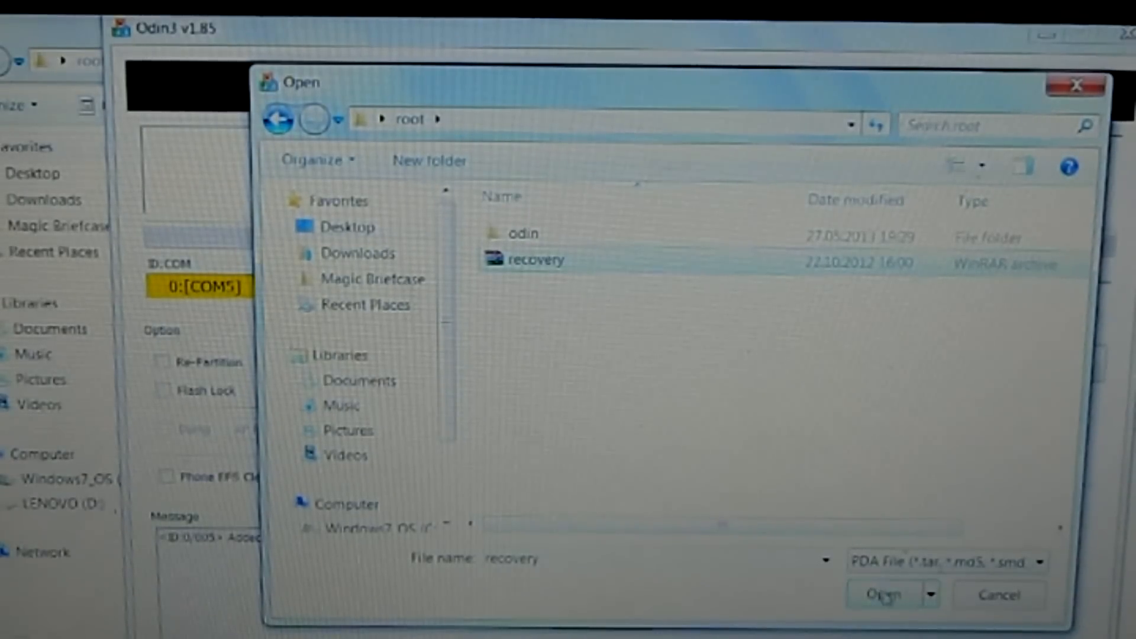
left_click(882, 594)
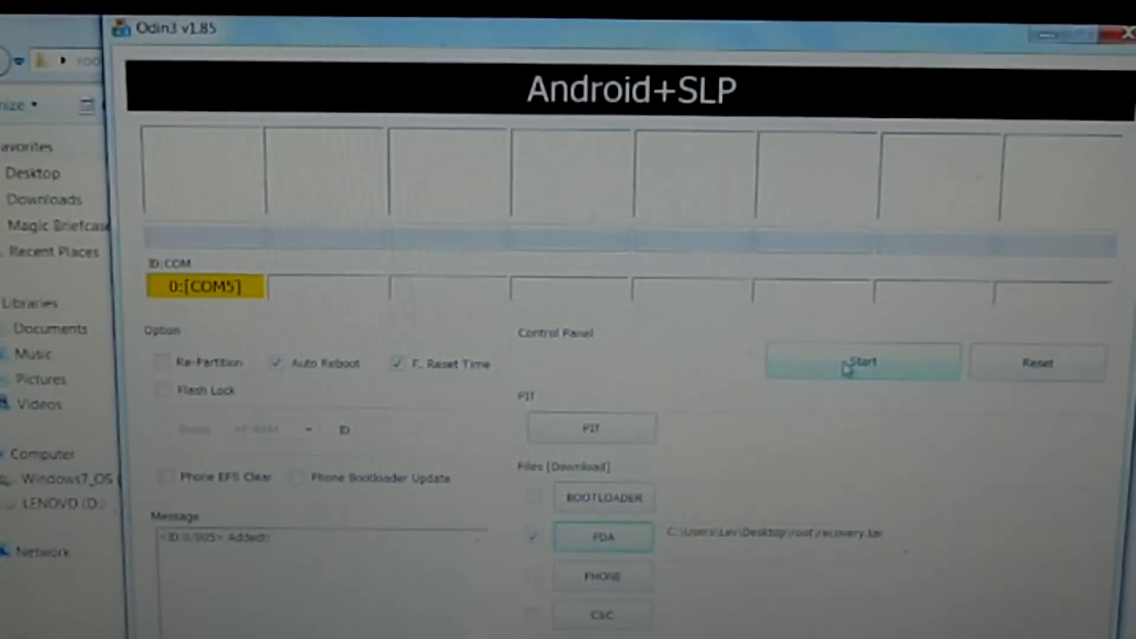
Step: Start flashing recovery.tar to the phone on COM5
left_click(862, 362)
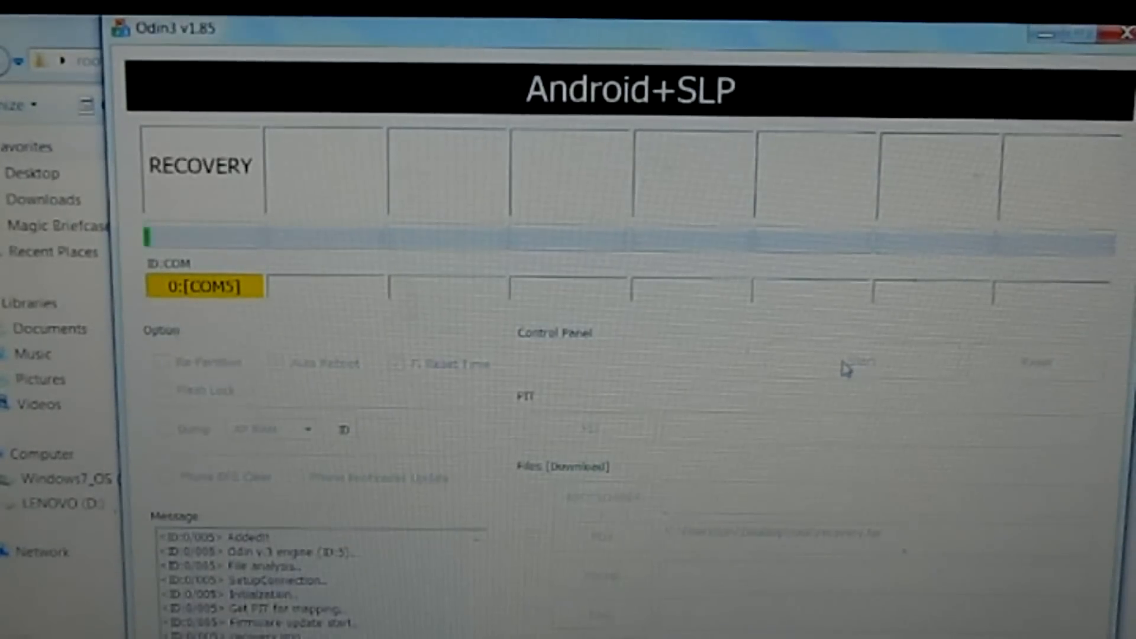